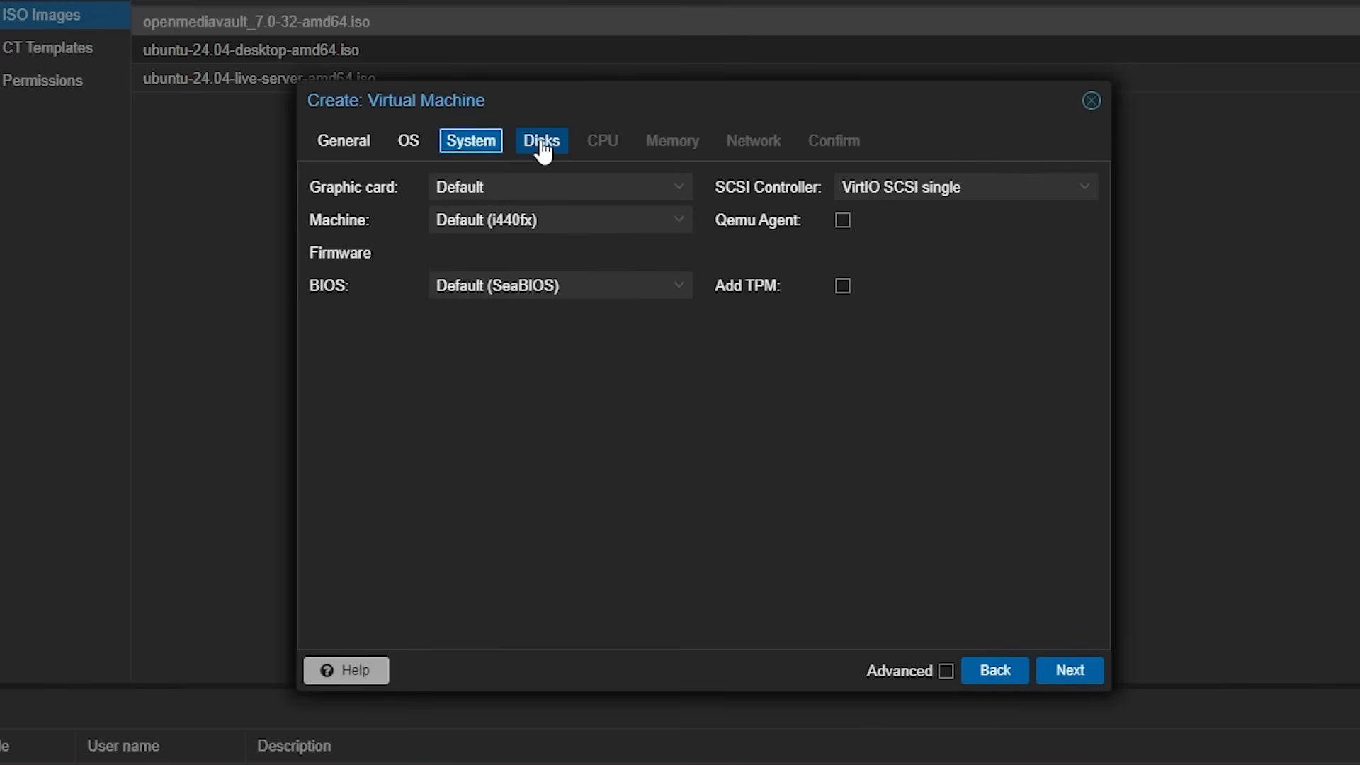
# - Go to the Disks tab, showing the 32 GiB scsi0 disk on Storage
pyautogui.click(540, 140)
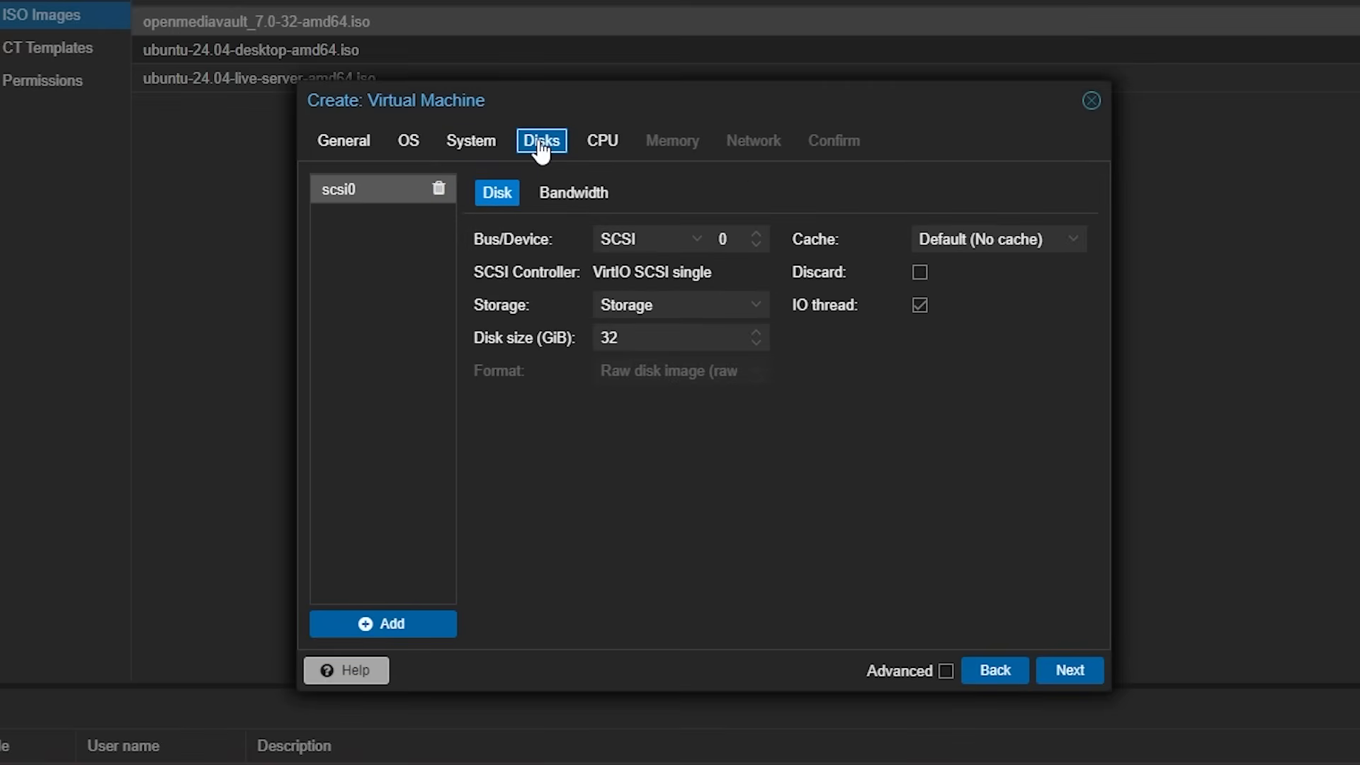